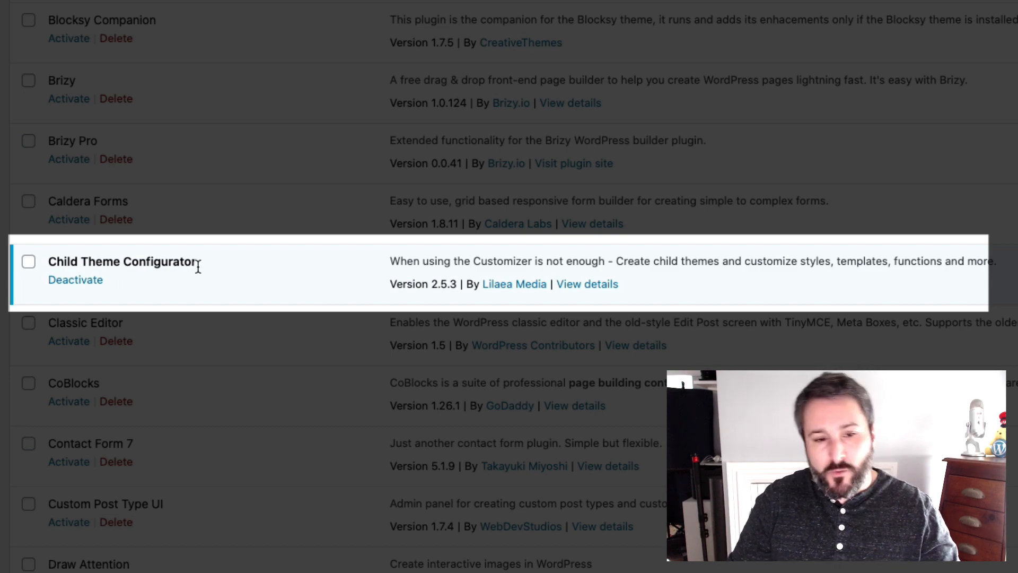
Go to Tools > Child Themes to reach the Child Theme Configurator page for Blocksy Child
left_click(123, 261)
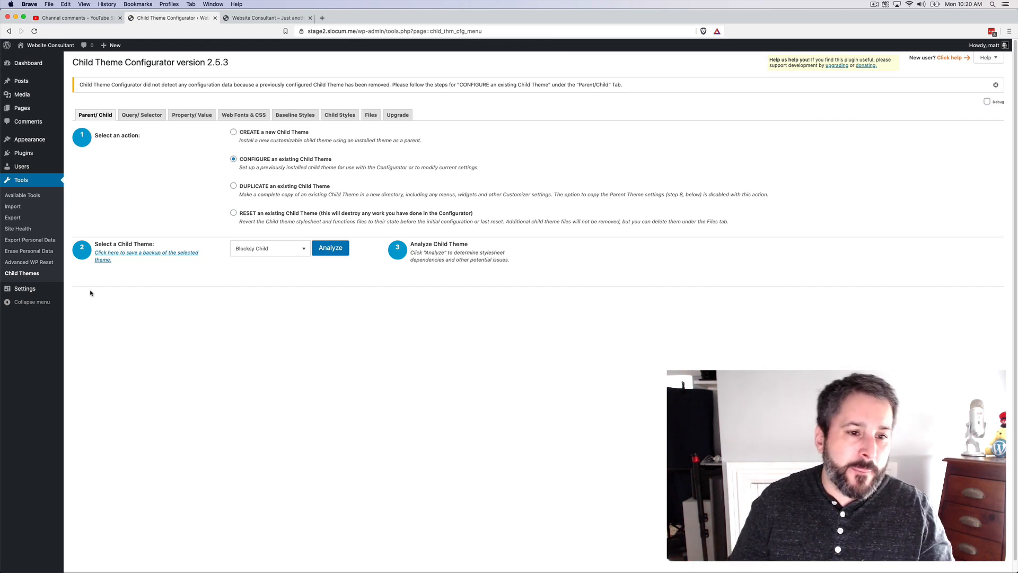